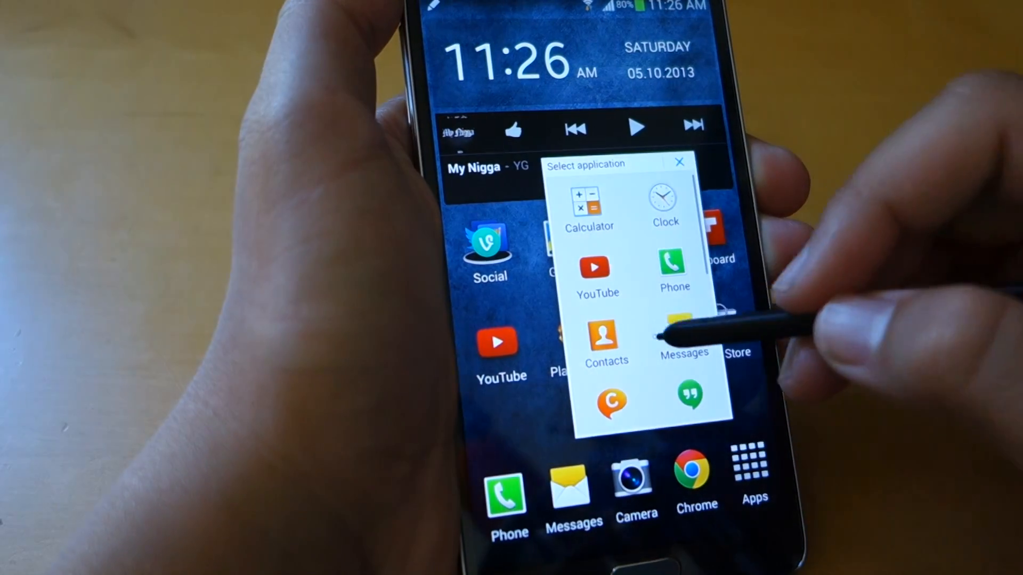
- Launch Instagram from the Select application picker as a floating pen window
scroll(down, 3)
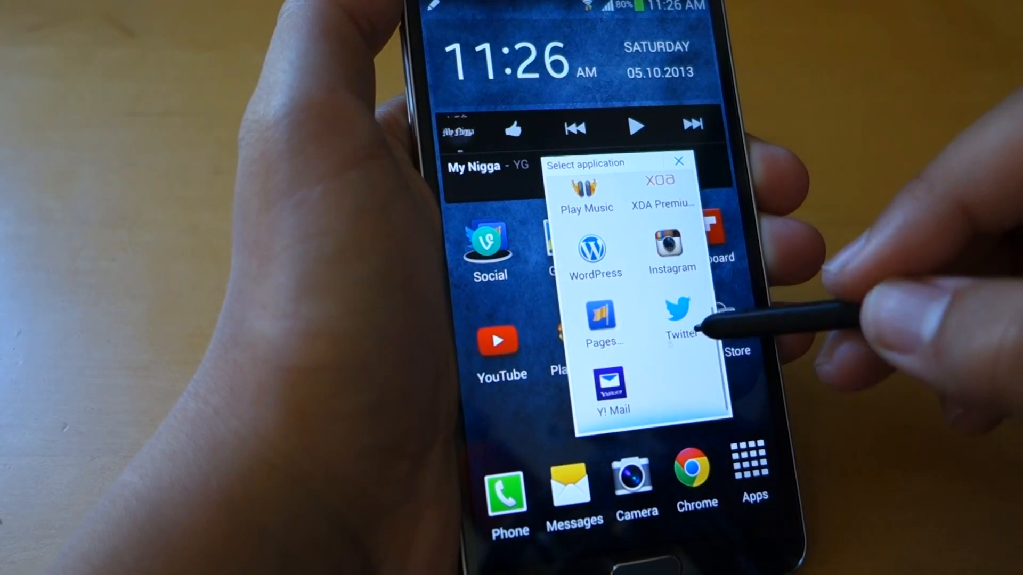
click(673, 254)
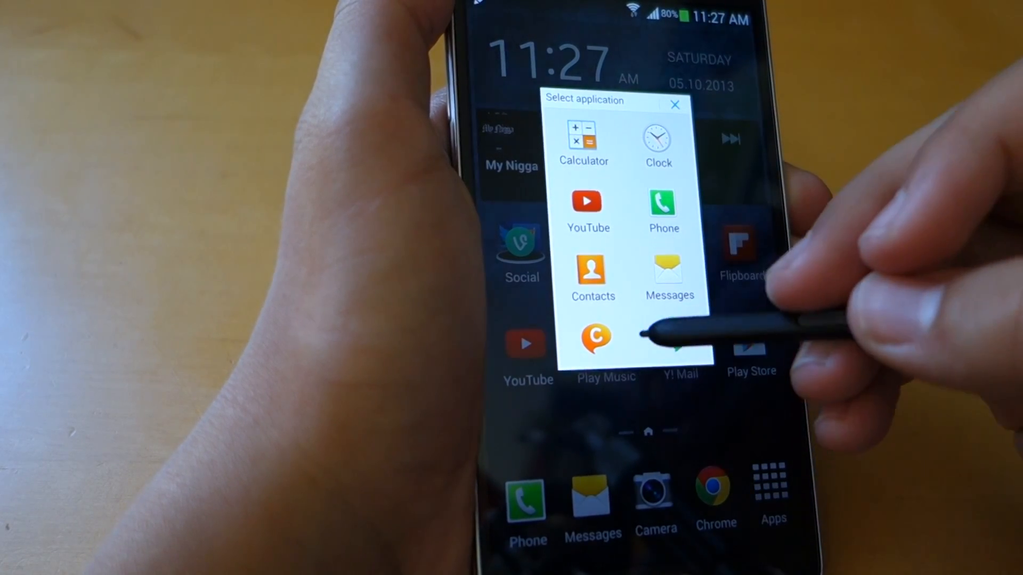
scroll(down, 3)
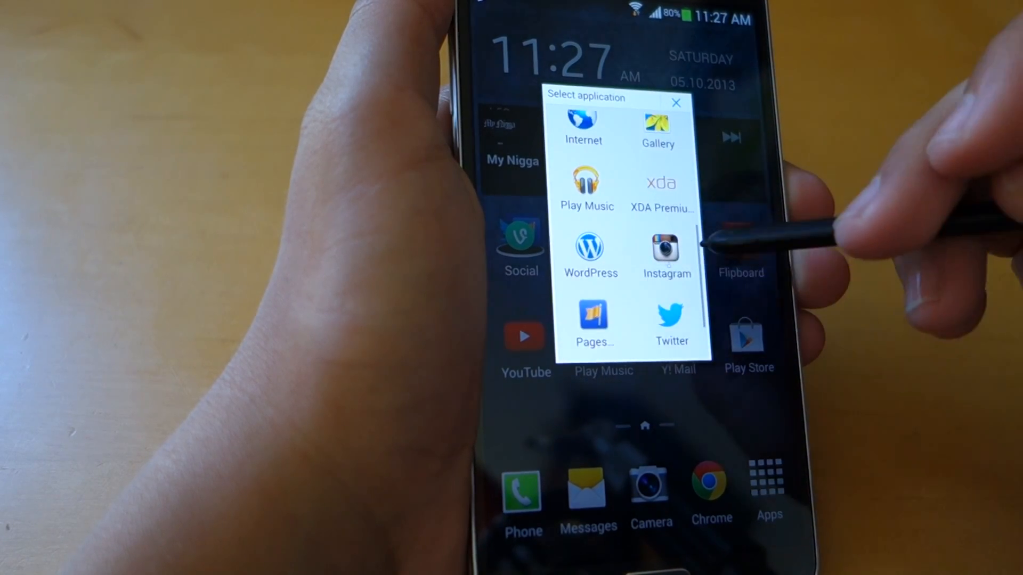
click(665, 255)
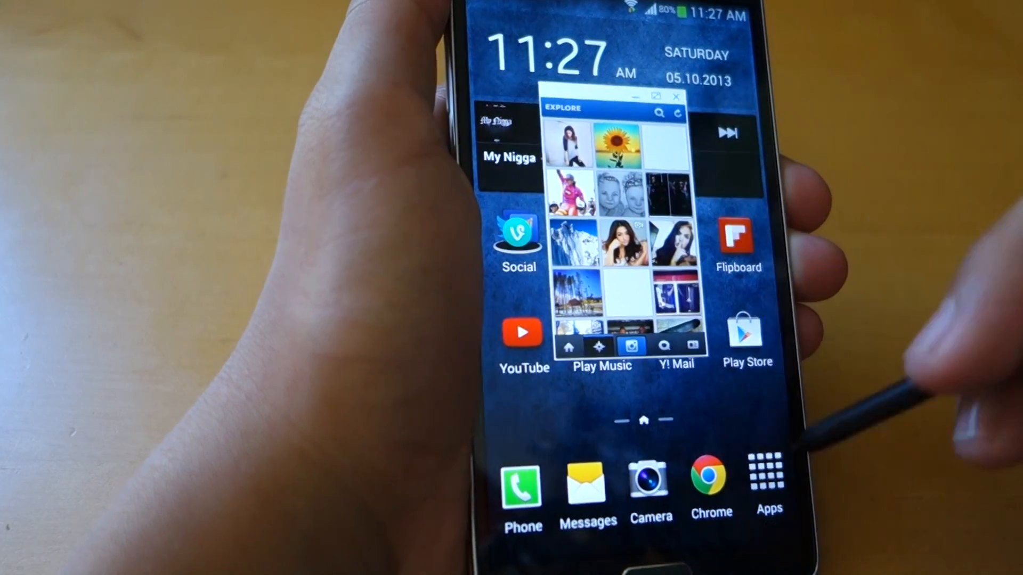
- Launch Pen Window Manager from the Android app drawer
click(768, 473)
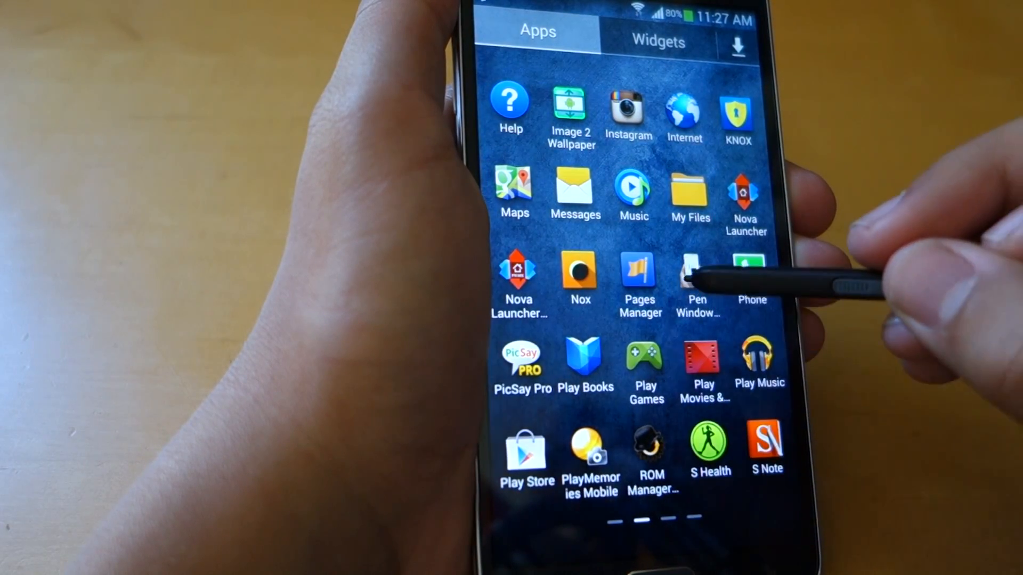
click(690, 274)
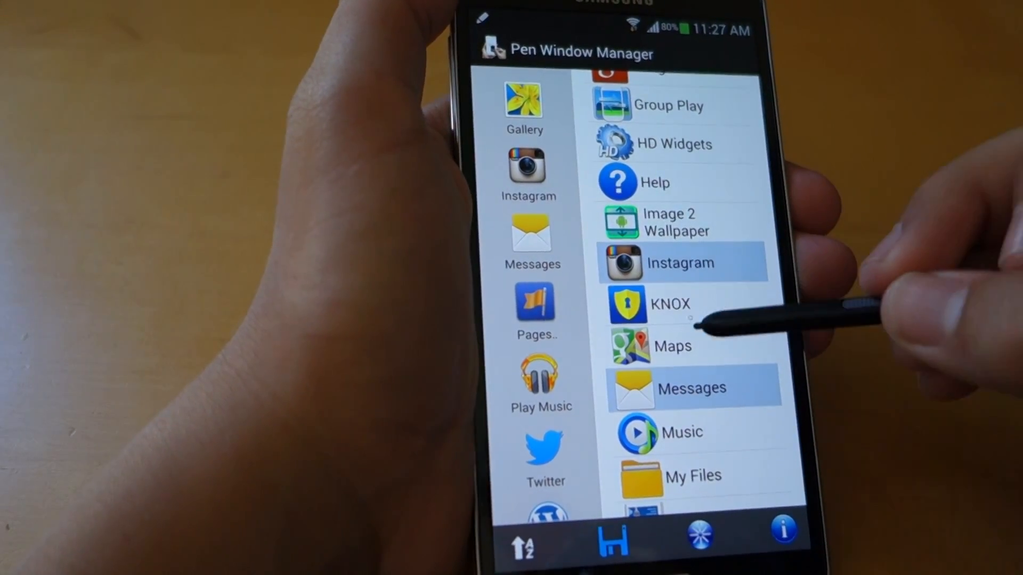
- Enable Maps, Play Store and Vine for pen windows in the app list
click(678, 345)
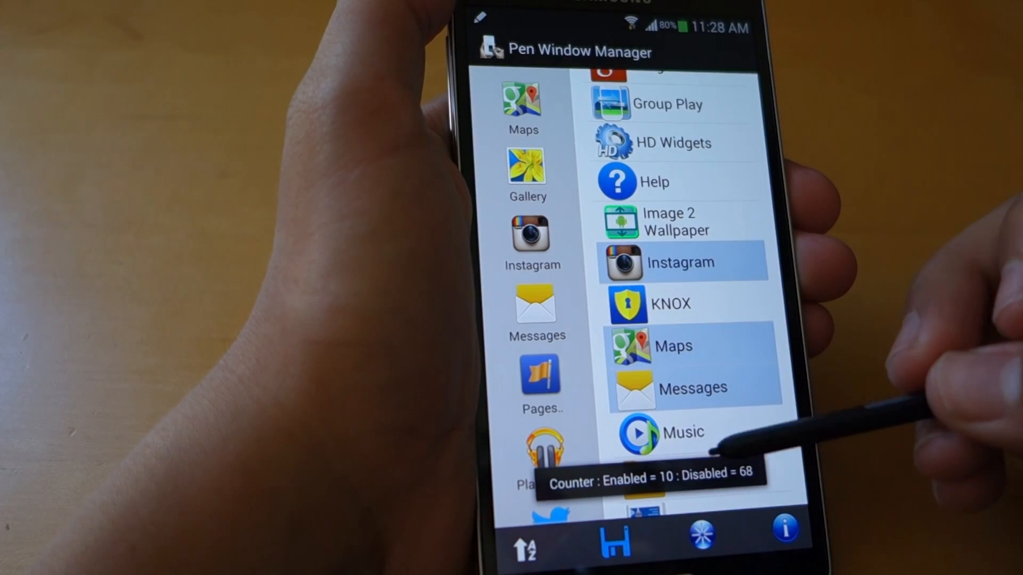
scroll(down, 3)
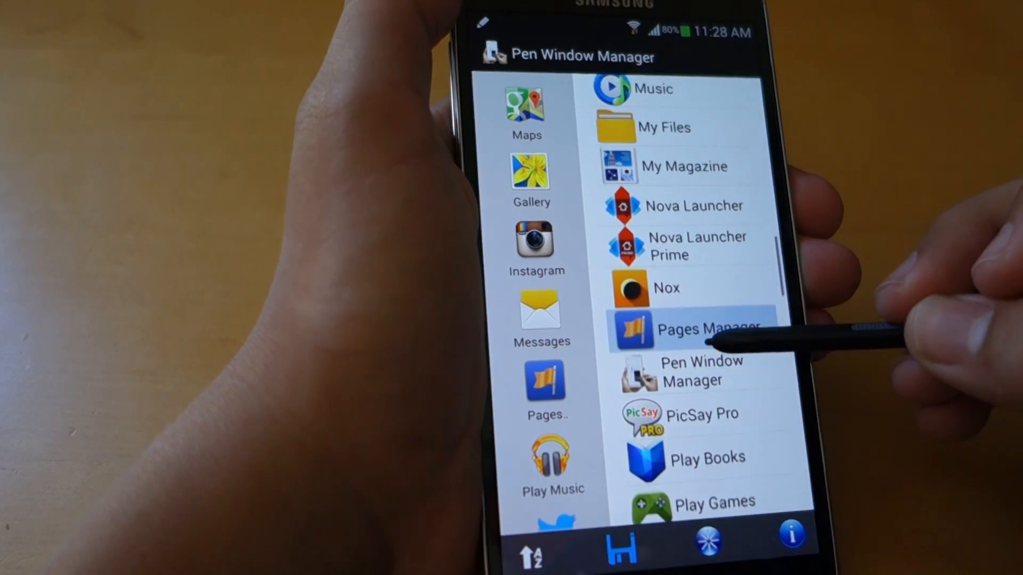
scroll(down, 3)
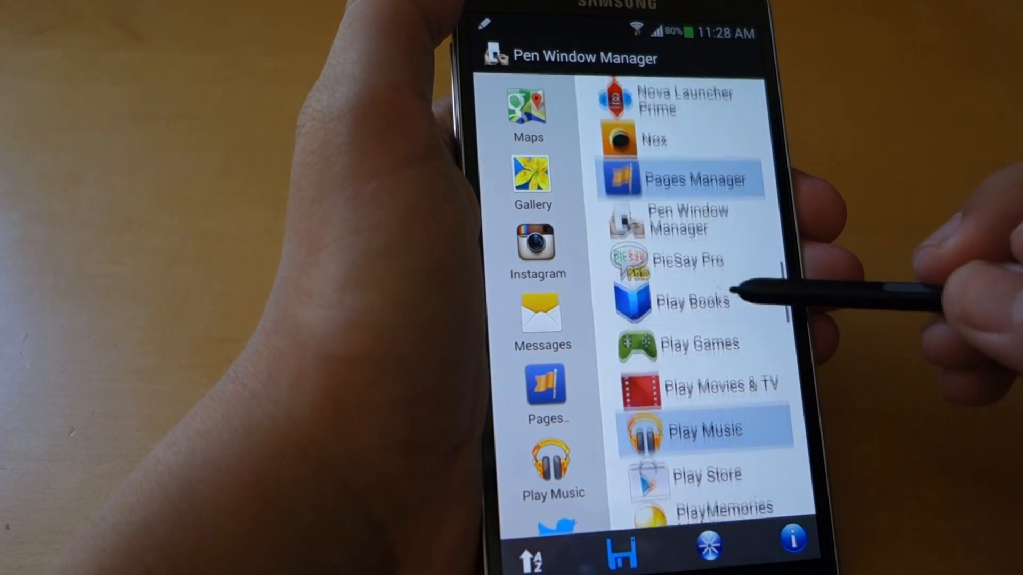
scroll(down, 3)
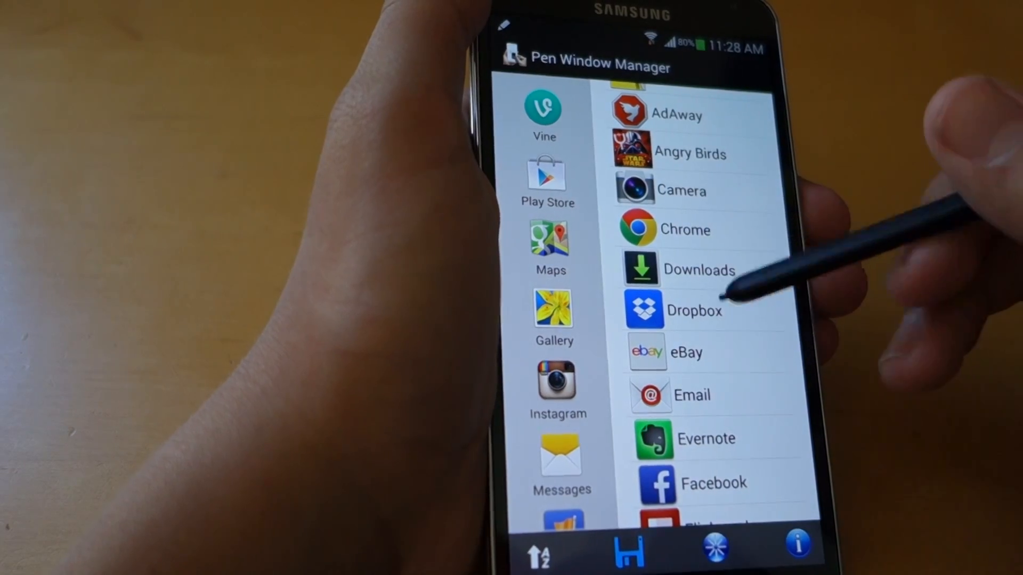
scroll(down, 3)
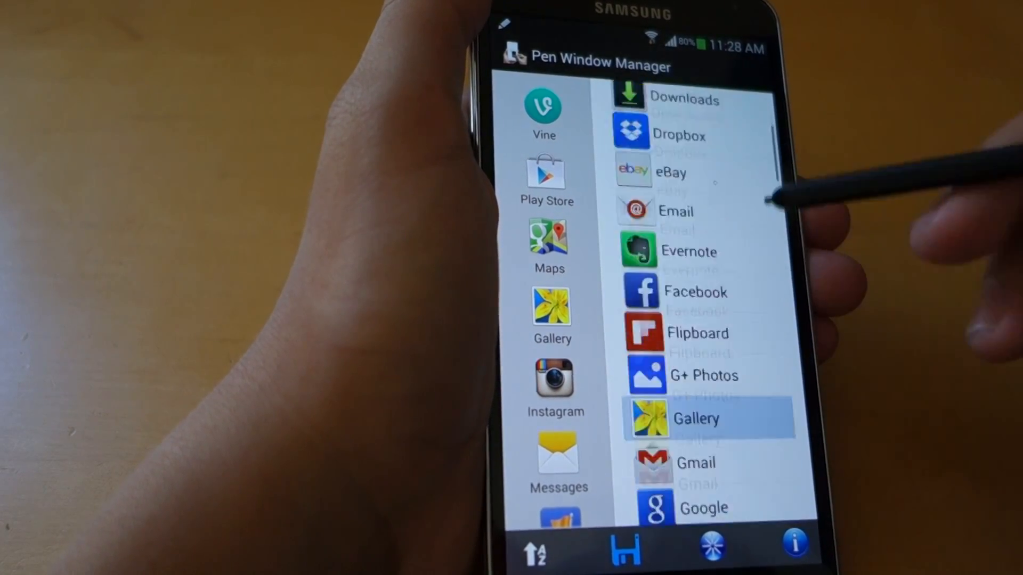
scroll(down, 3)
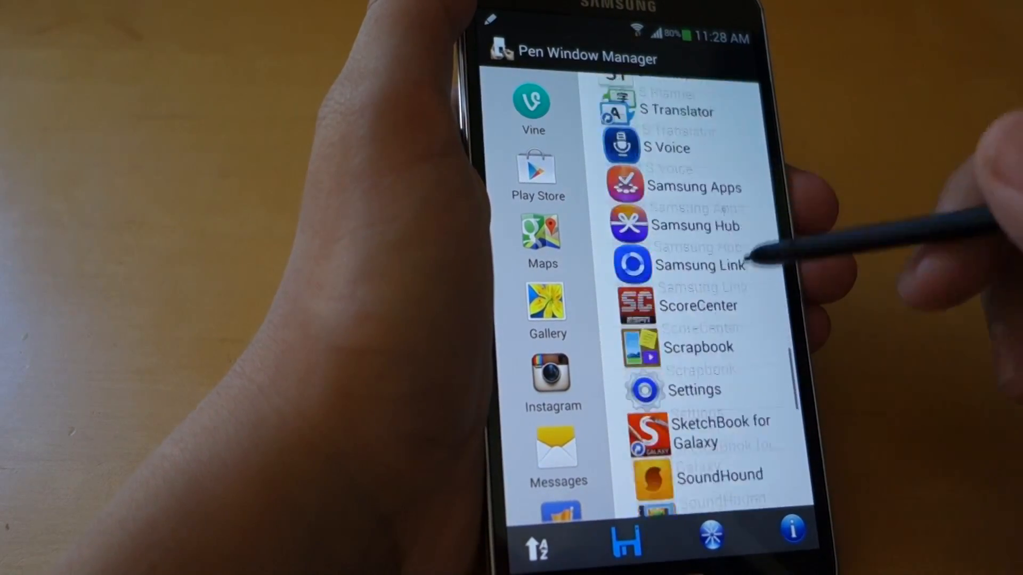
scroll(down, 3)
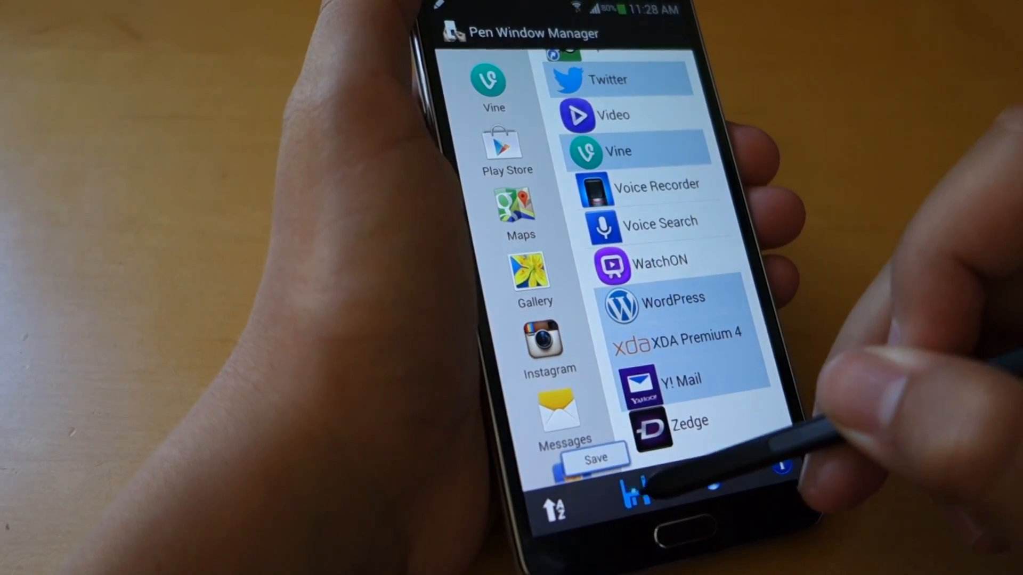
- Save the 12 enabled apps and restart the phone to apply them
click(594, 457)
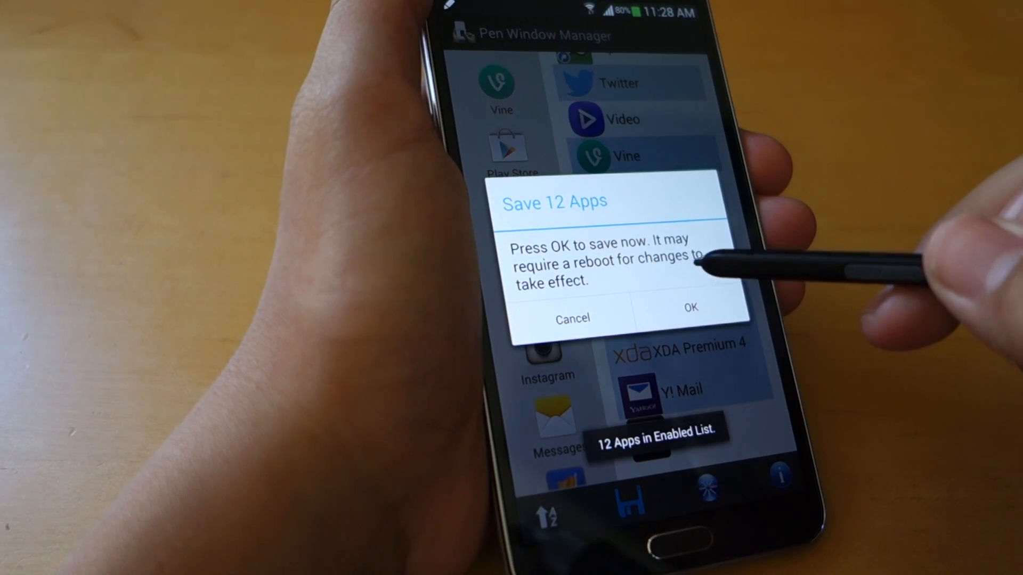
click(690, 307)
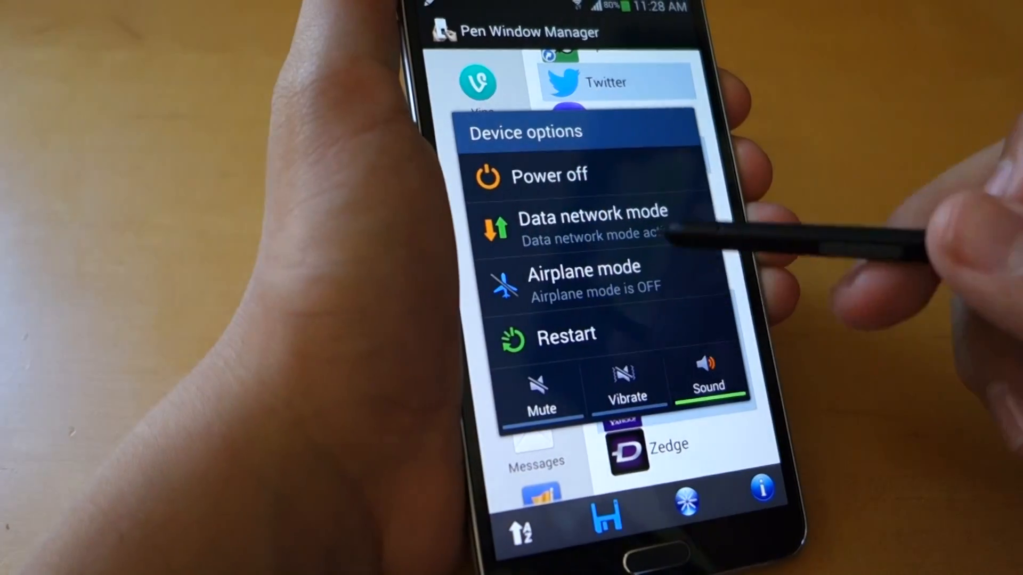
click(565, 335)
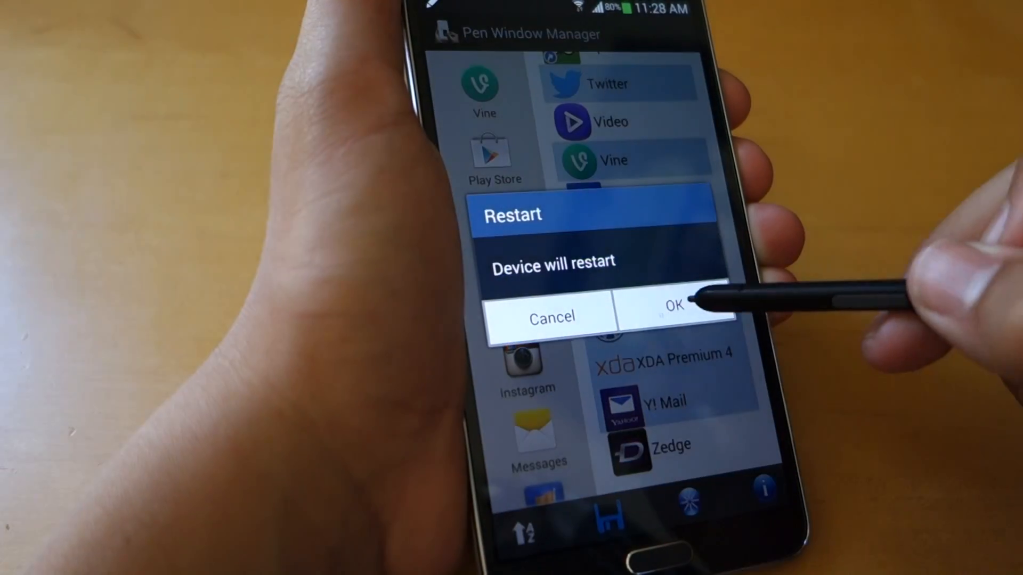
click(675, 318)
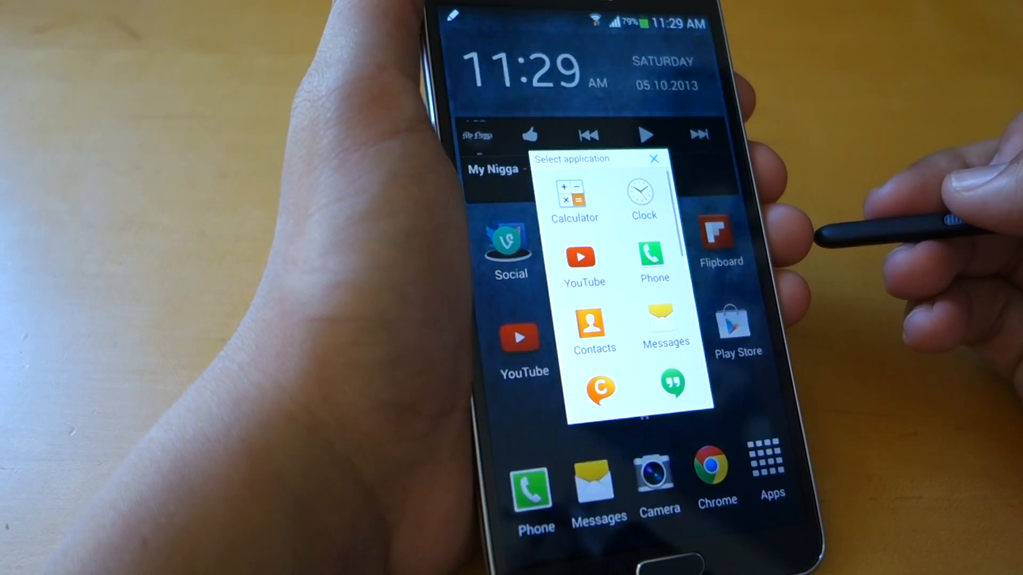
- Launch Play Store as a floating pen window and go to its Apps category
scroll(down, 3)
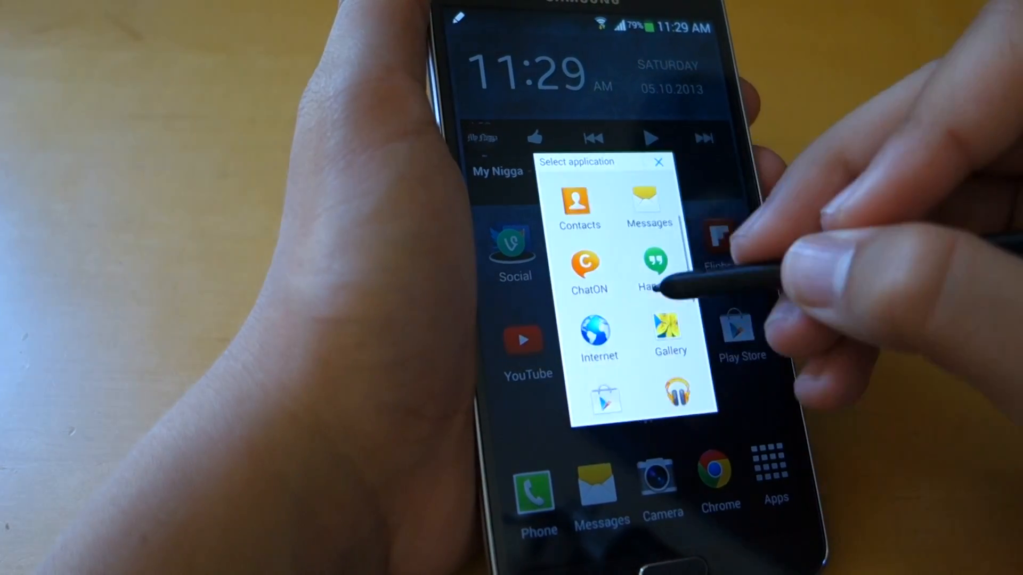
scroll(down, 3)
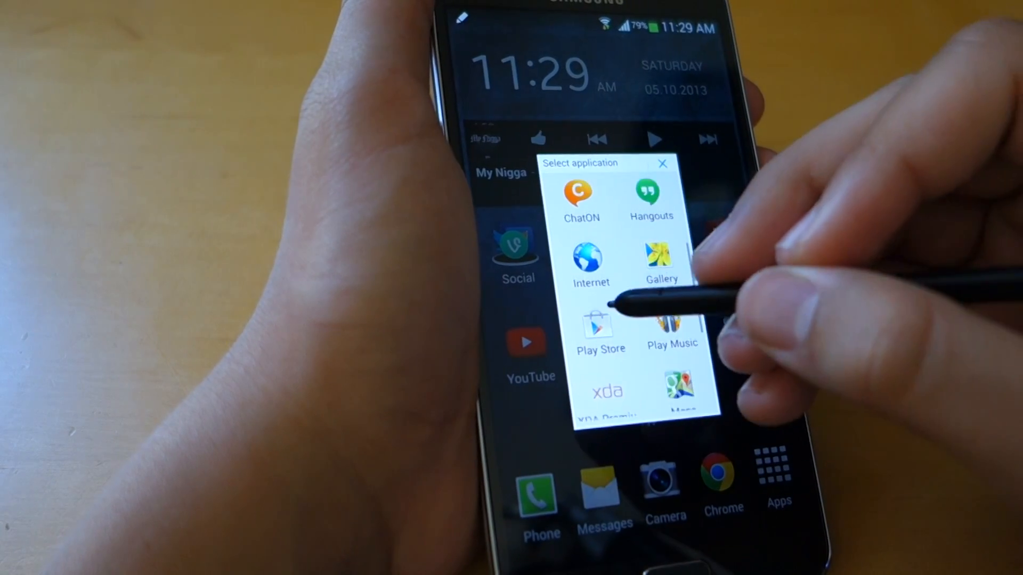
scroll(down, 3)
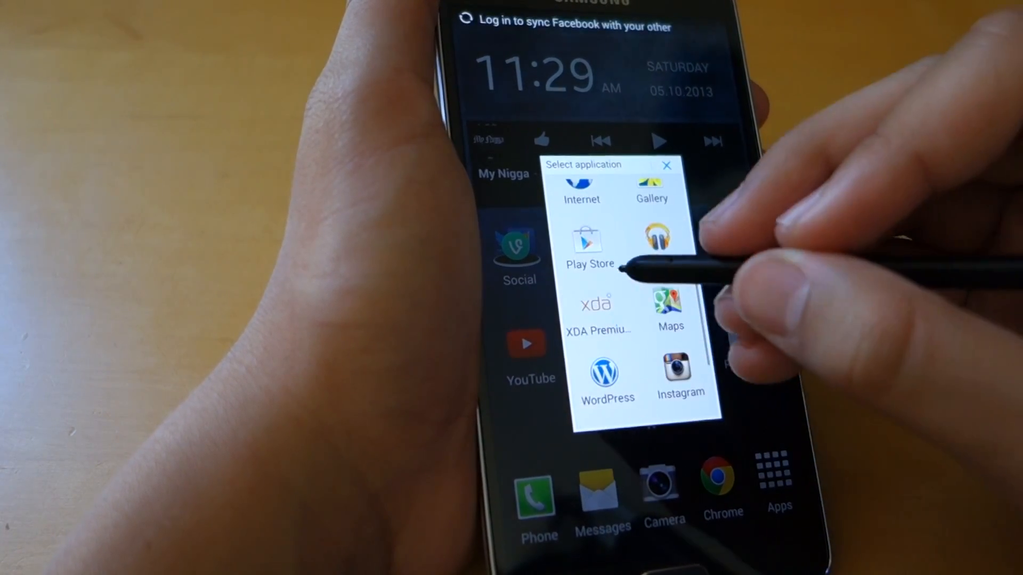
click(588, 245)
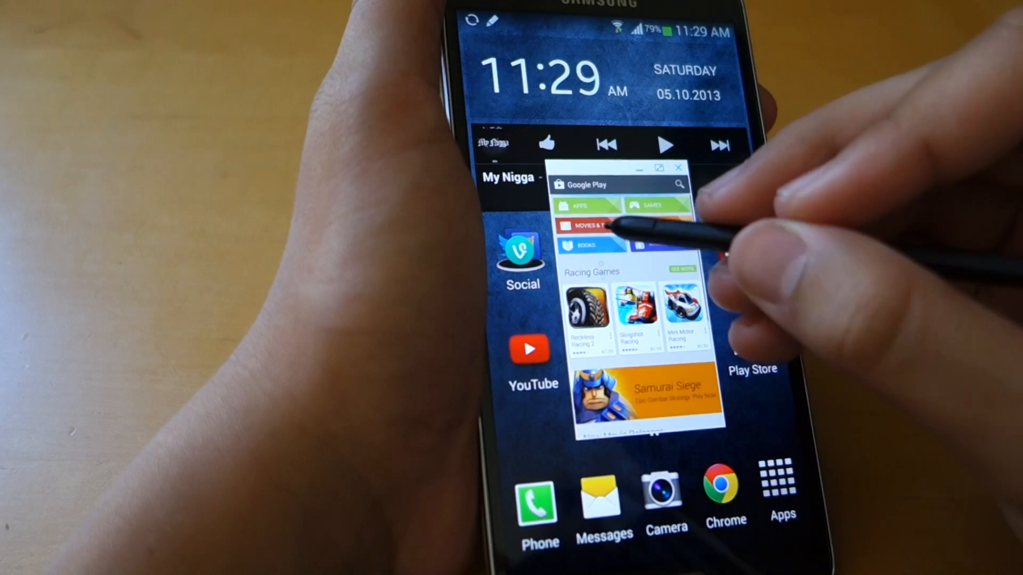
click(585, 205)
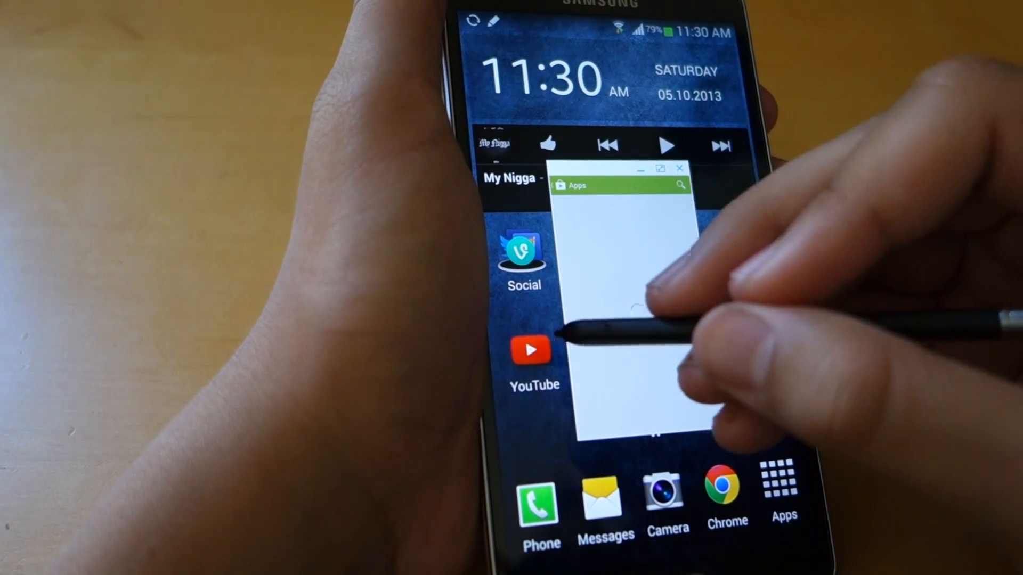